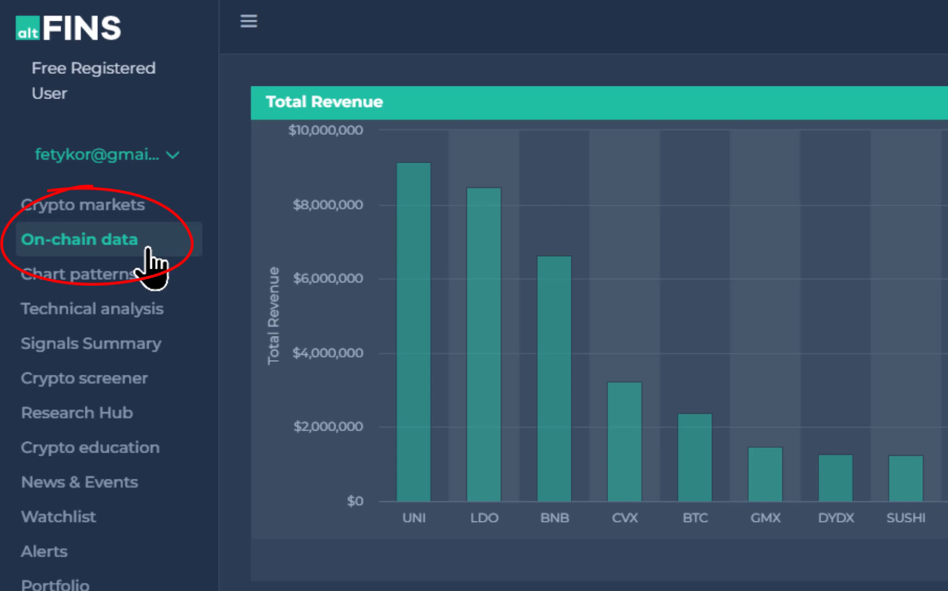
# - Open On-chain data and scroll past Total Revenue and Protocol Revenue to the TVL charts
pyautogui.click(81, 239)
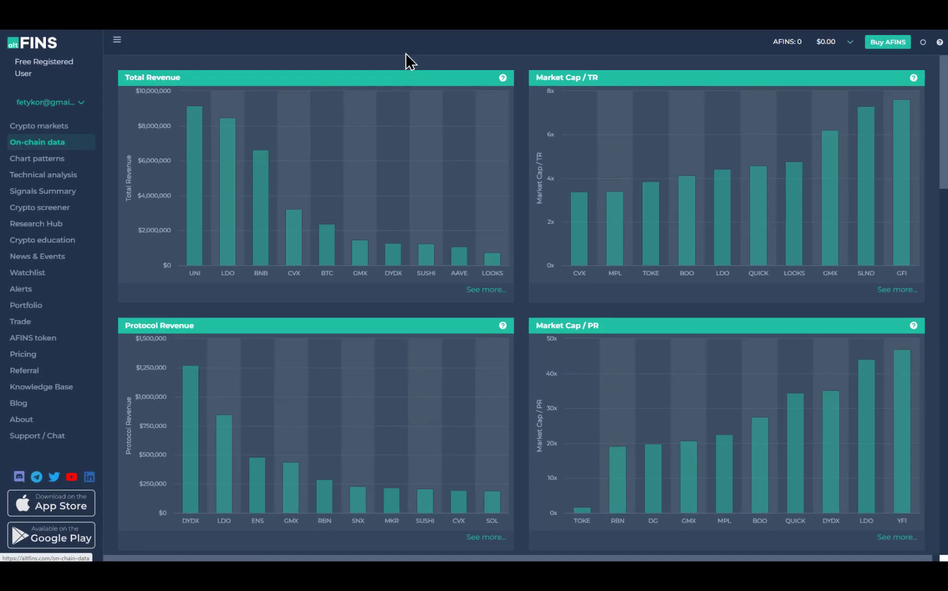
pyautogui.moveTo(303, 103)
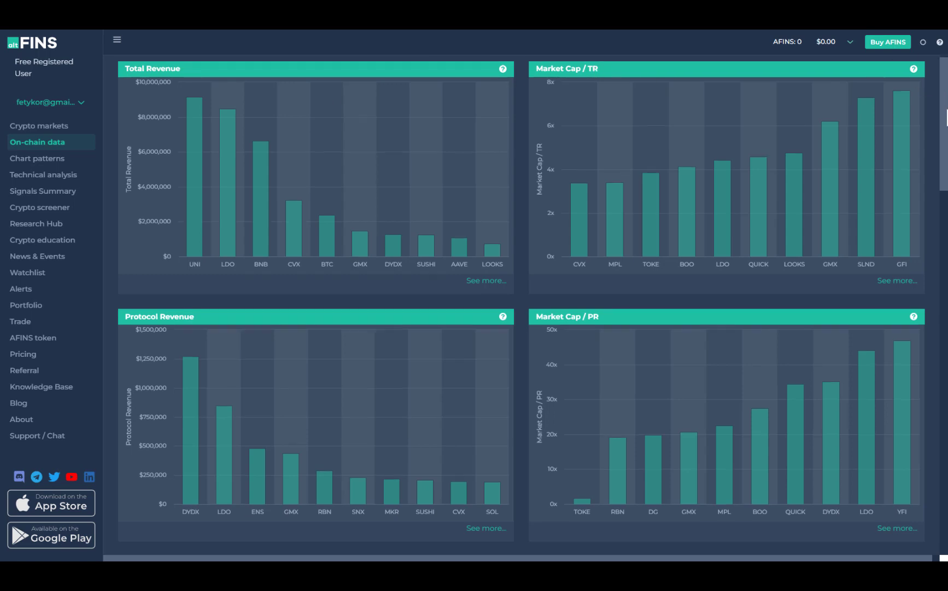
pyautogui.scroll(-3)
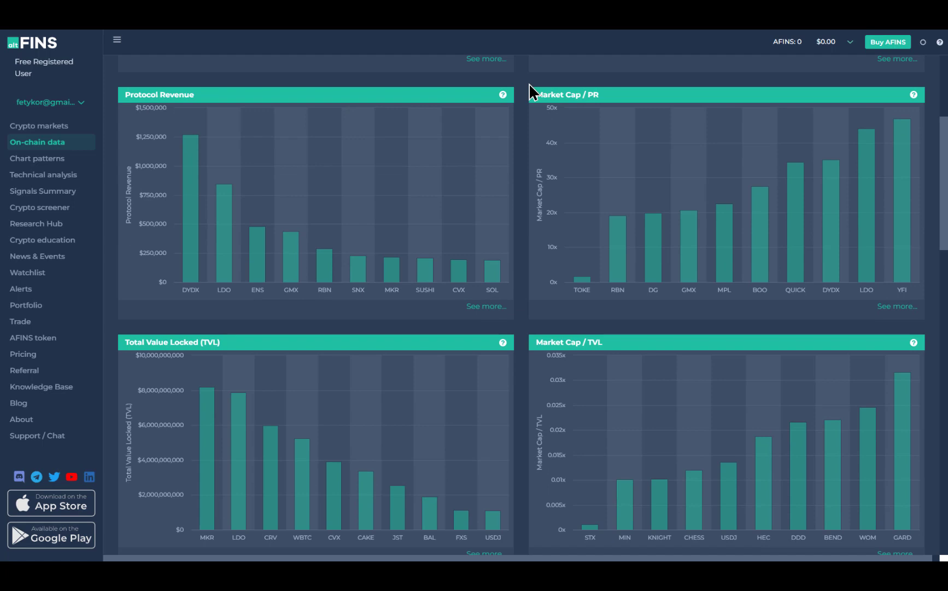
pyautogui.moveTo(605, 105)
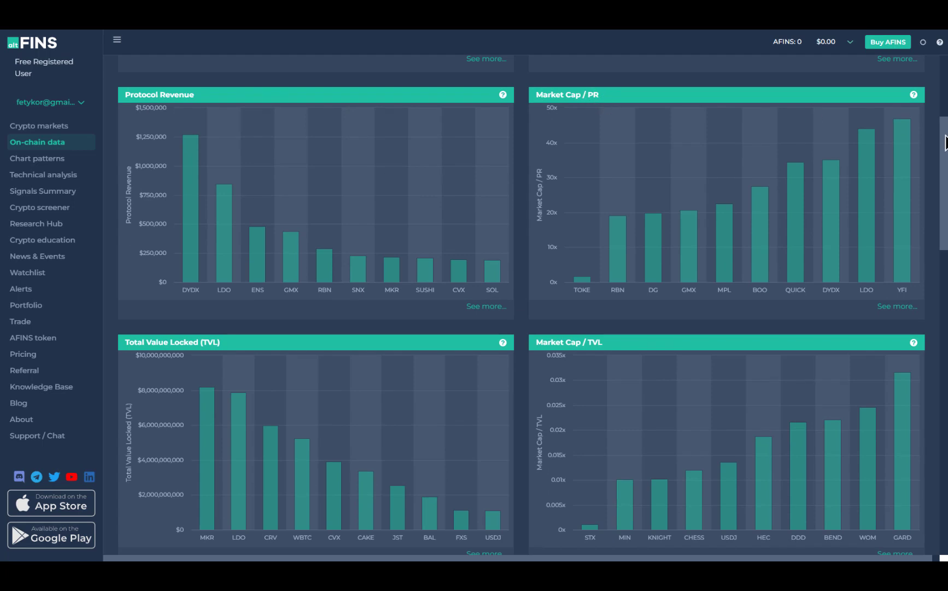
pyautogui.scroll(-3)
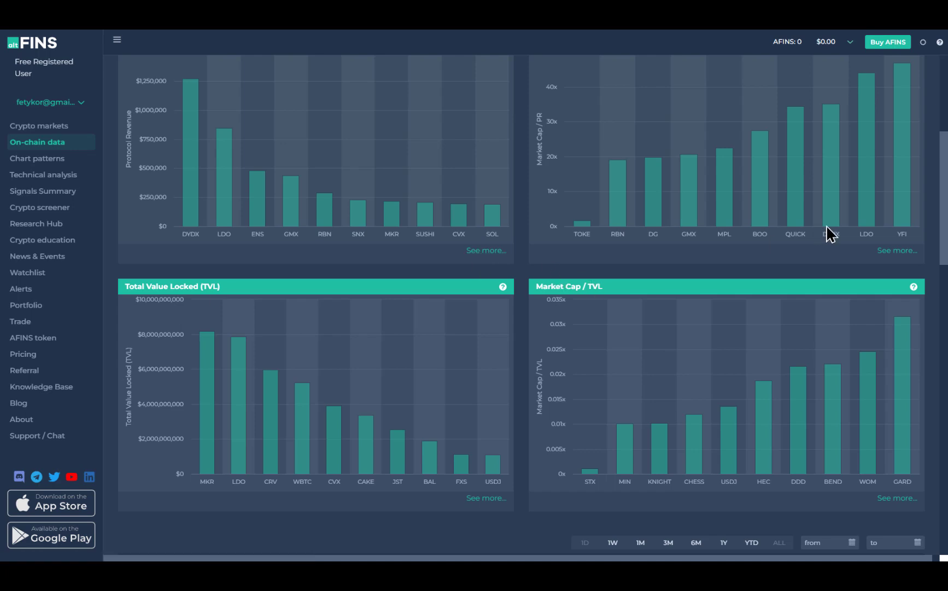
pyautogui.moveTo(831, 236)
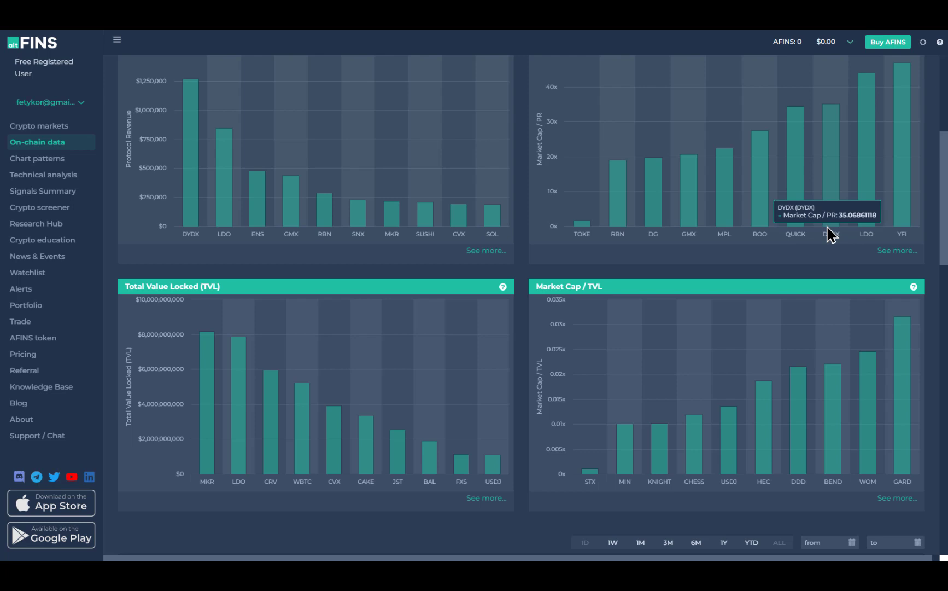
pyautogui.moveTo(509, 305)
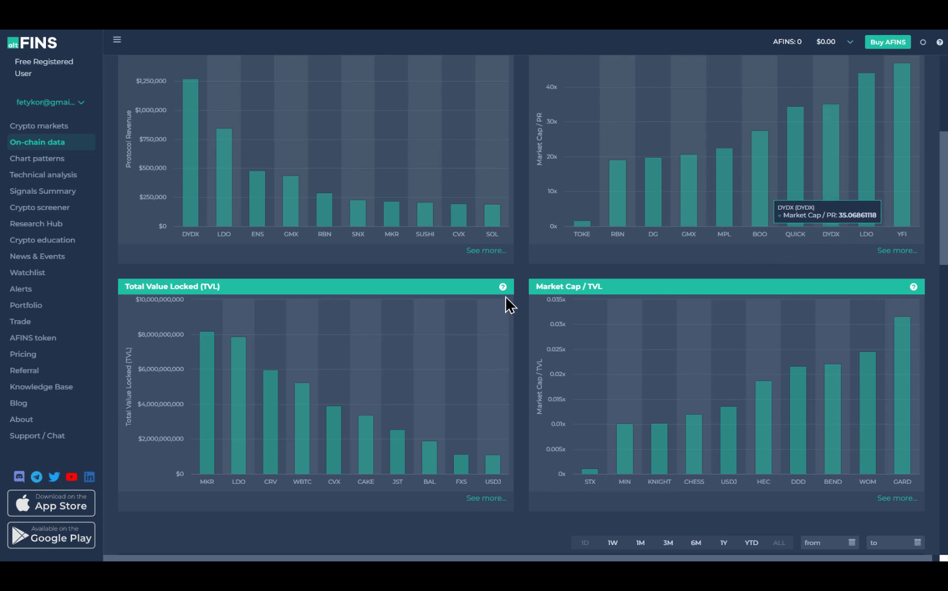
pyautogui.moveTo(508, 305)
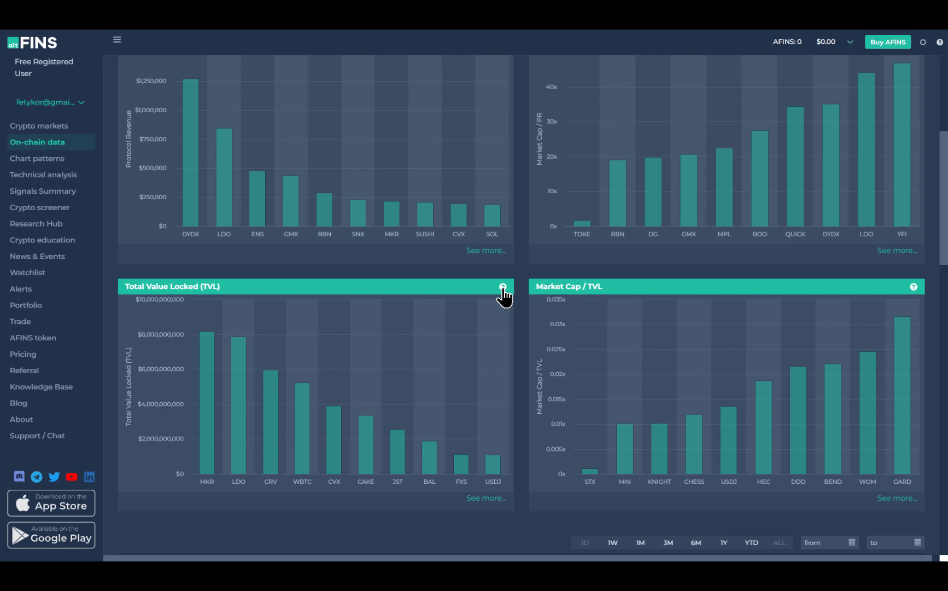
# - View the TVL chart's help explanation, then close it
pyautogui.click(502, 286)
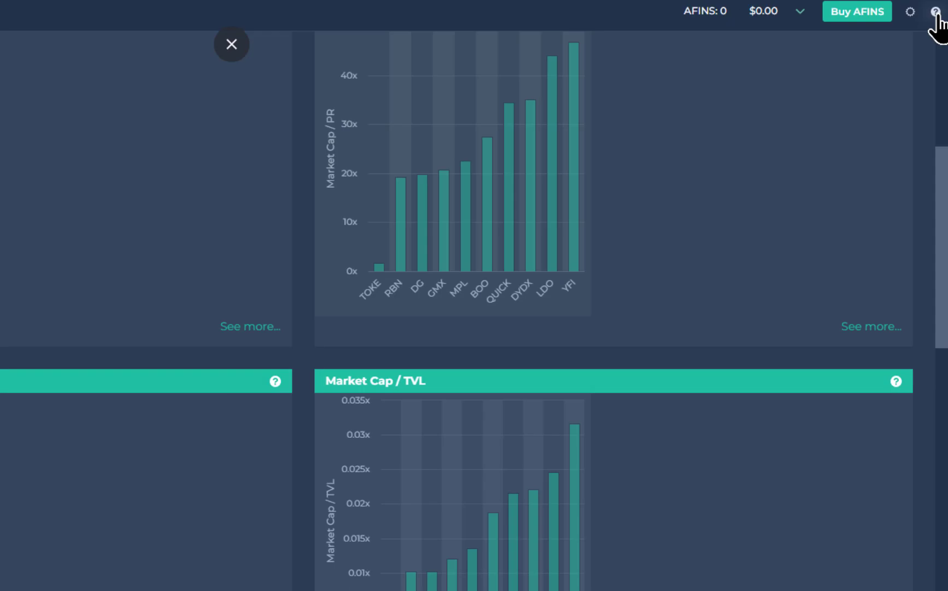
pyautogui.click(232, 43)
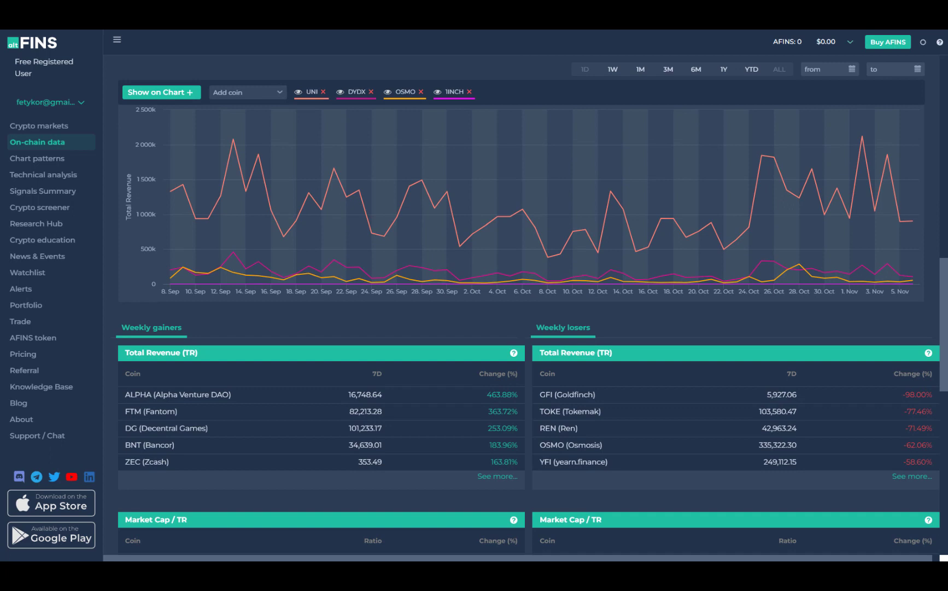
pyautogui.scroll(-3)
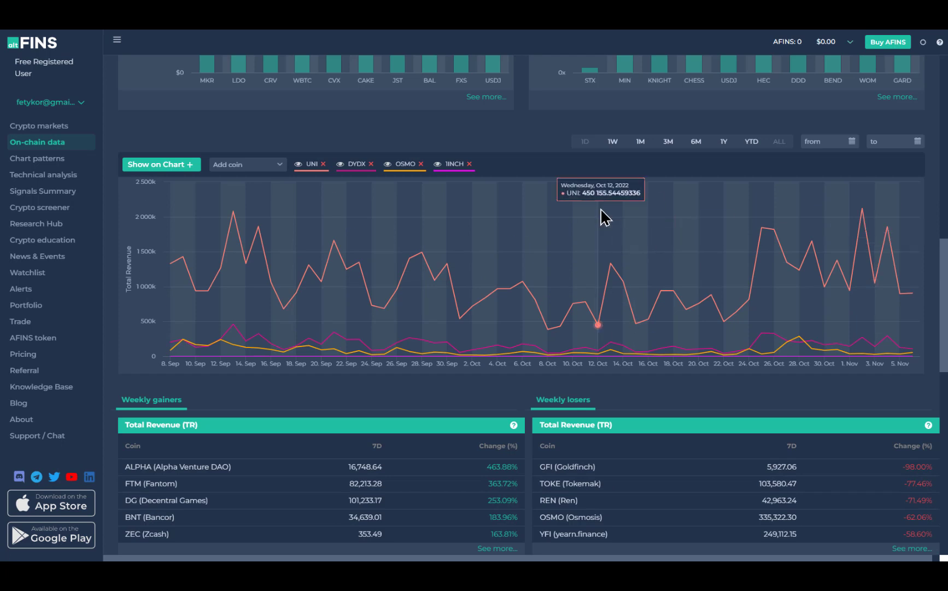
pyautogui.moveTo(533, 176)
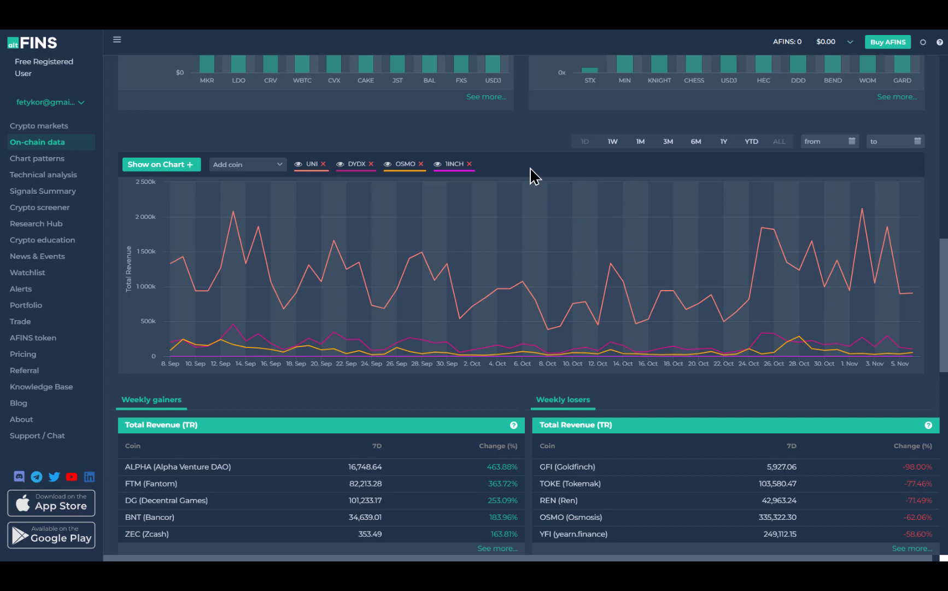
pyautogui.moveTo(357, 151)
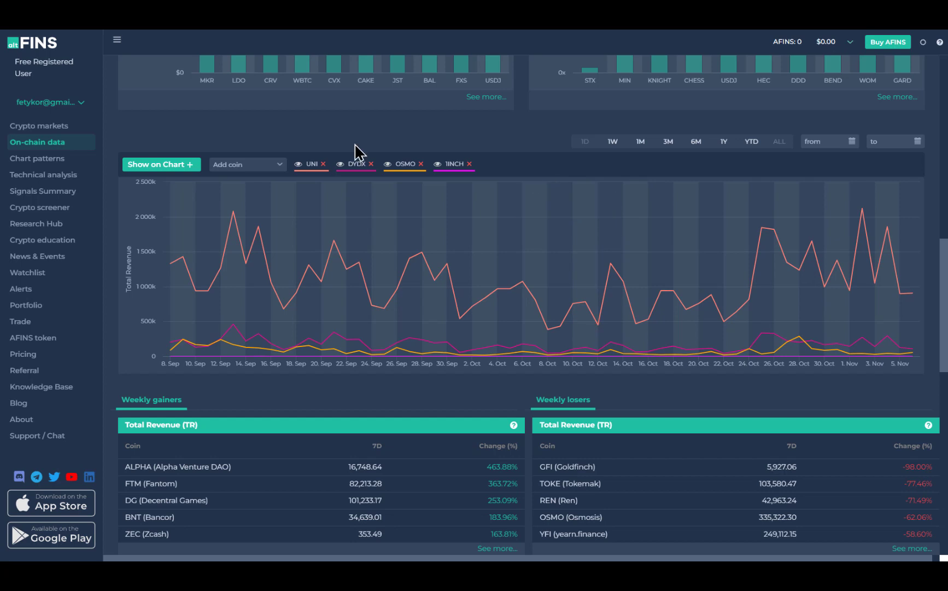
pyautogui.click(161, 164)
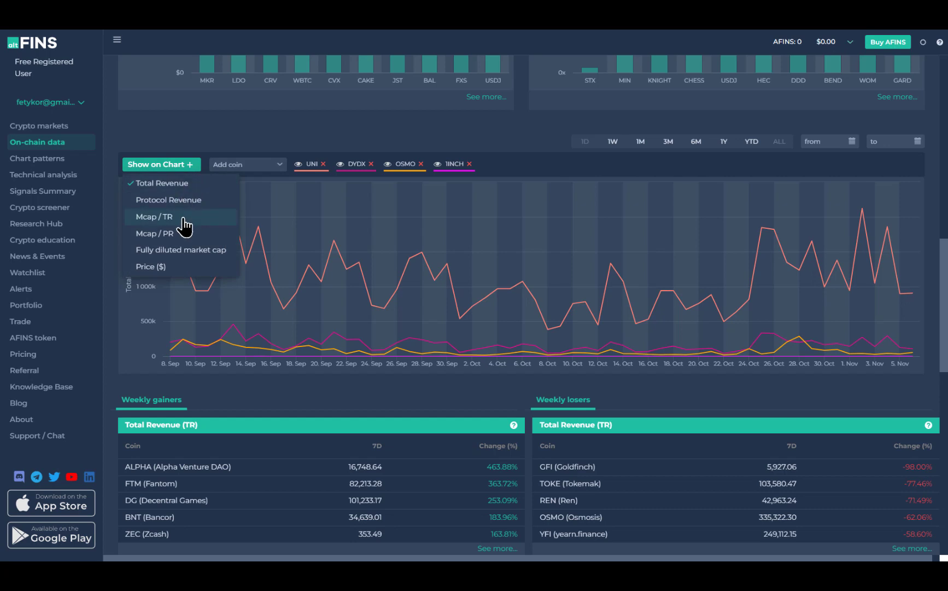
pyautogui.moveTo(263, 173)
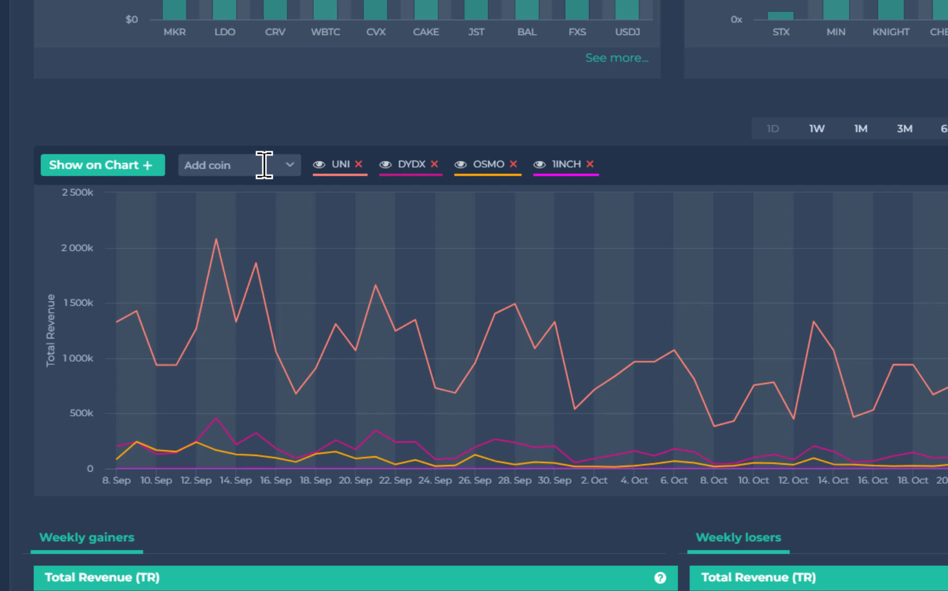
pyautogui.moveTo(380, 170)
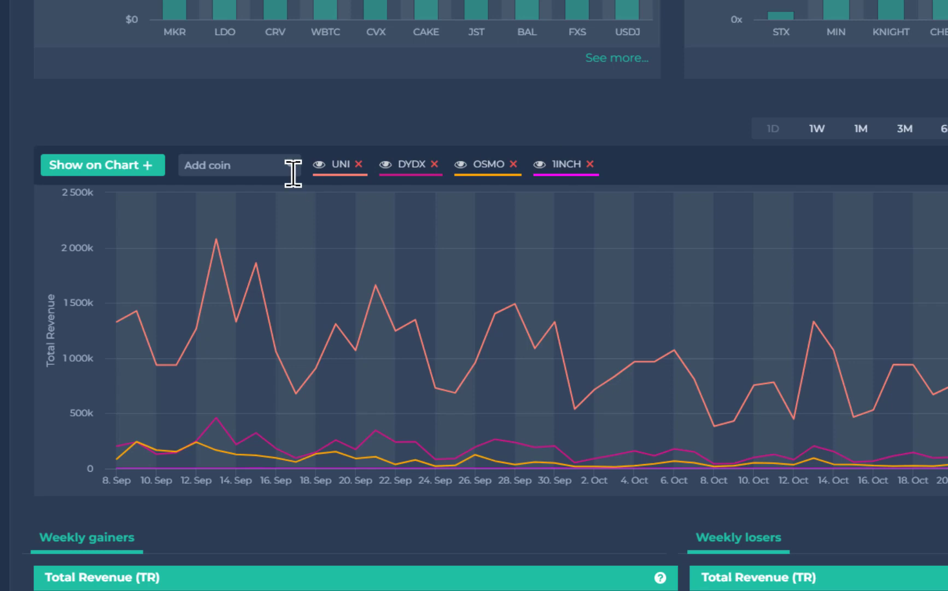
# - Add SUSHI (SushiSwap) to the Total Revenue chart, then hide and re-show the UNI line
pyautogui.write('sushi')
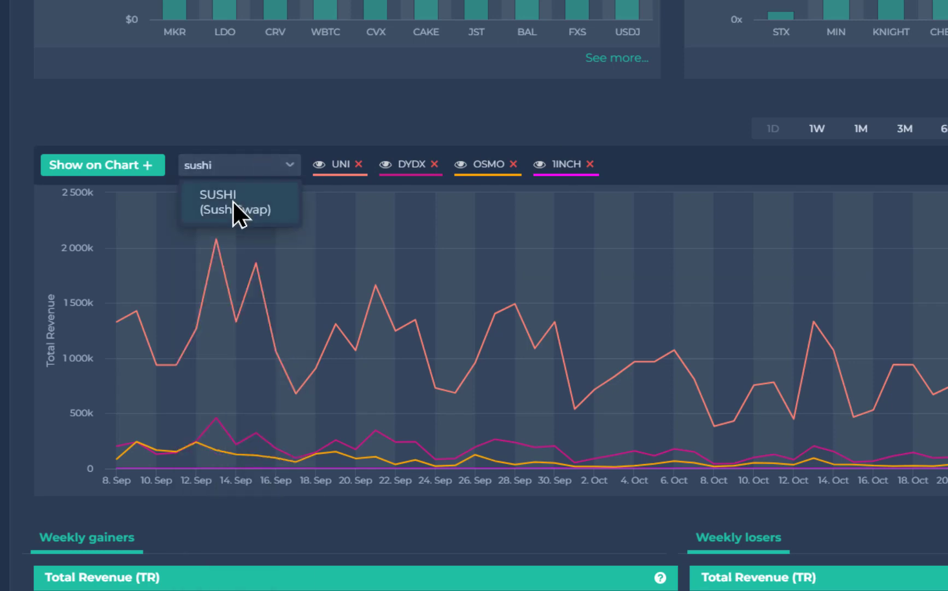
pyautogui.click(219, 201)
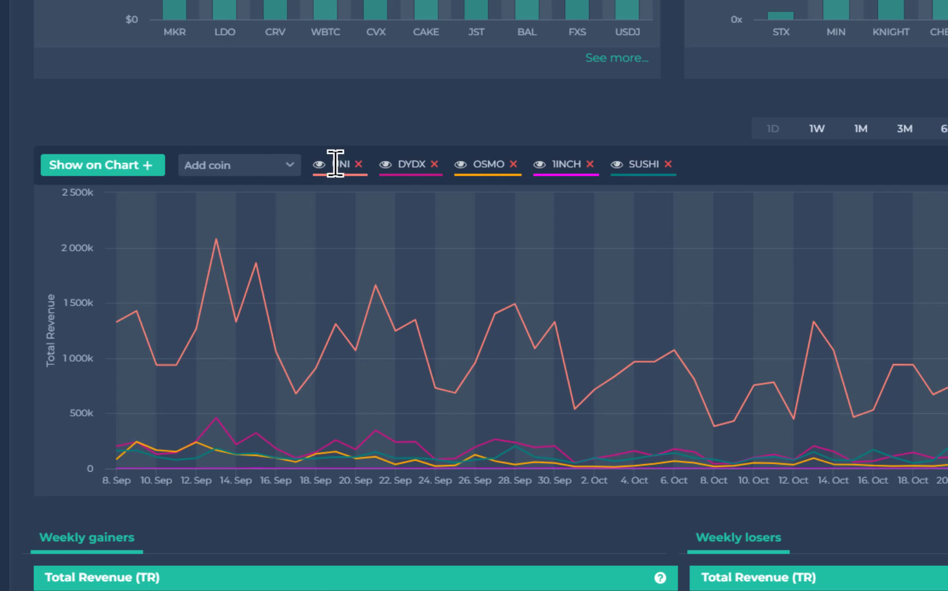
pyautogui.click(320, 164)
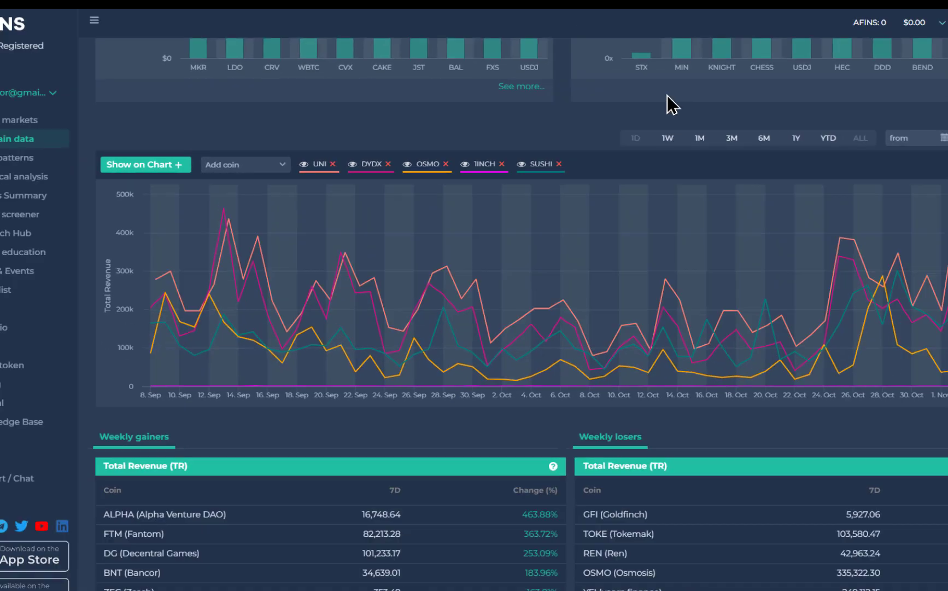
pyautogui.click(723, 141)
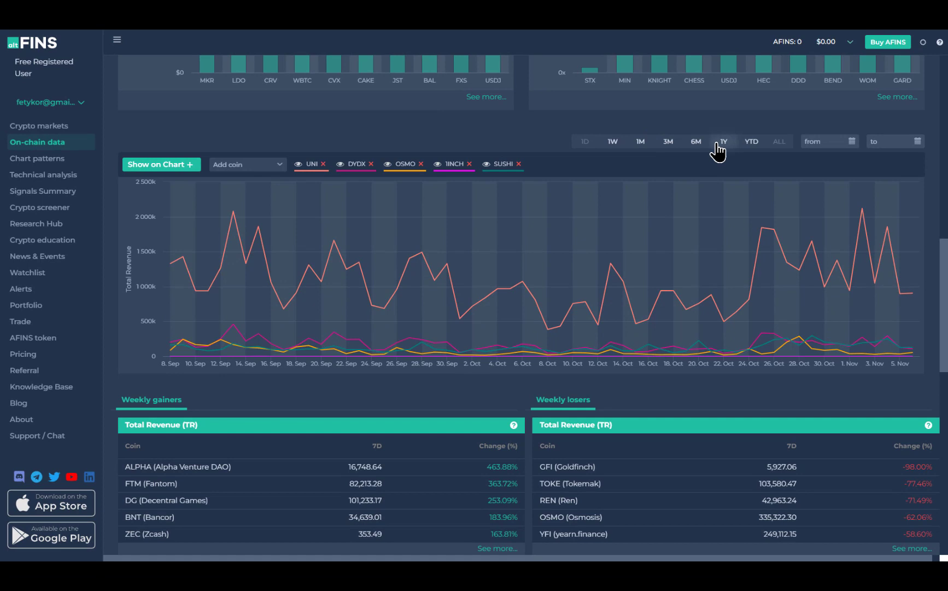
# - Set the Total Revenue chart range to 1Y, covering November 2021 to November 2022
pyautogui.click(724, 141)
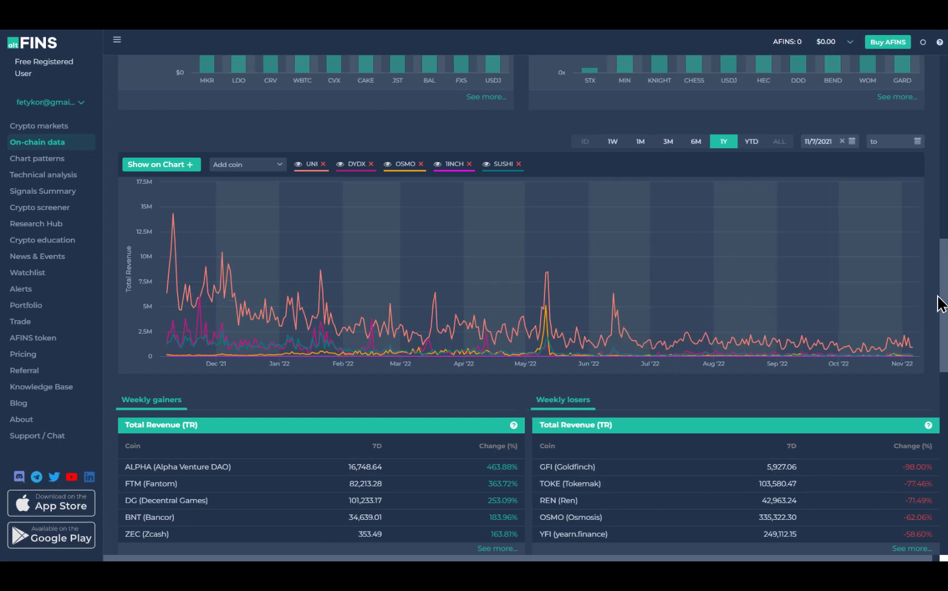
pyautogui.scroll(-3)
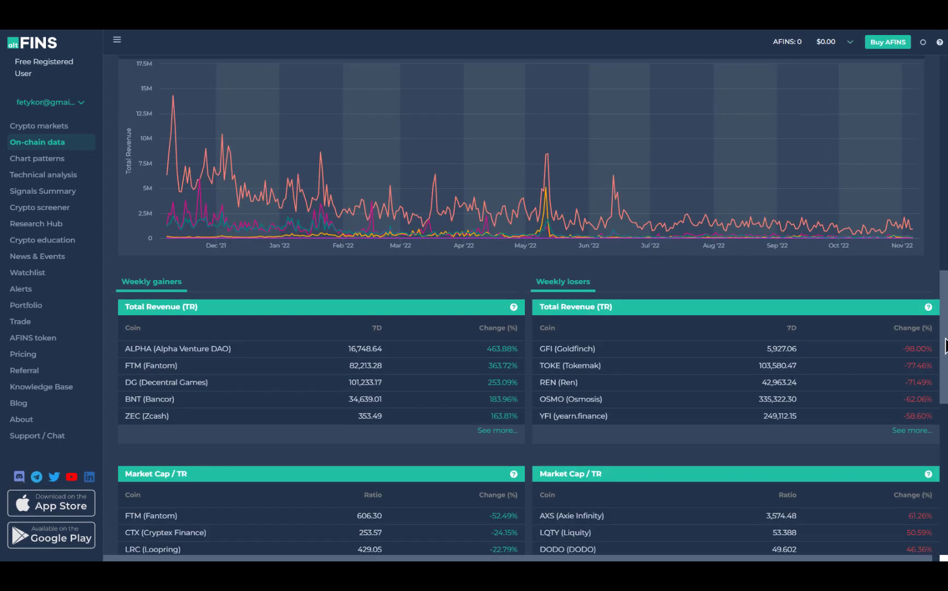
# - Scroll to the Total Revenue, Market Cap / TR and Protocol Revenue weekly gainers and losers
pyautogui.scroll(-3)
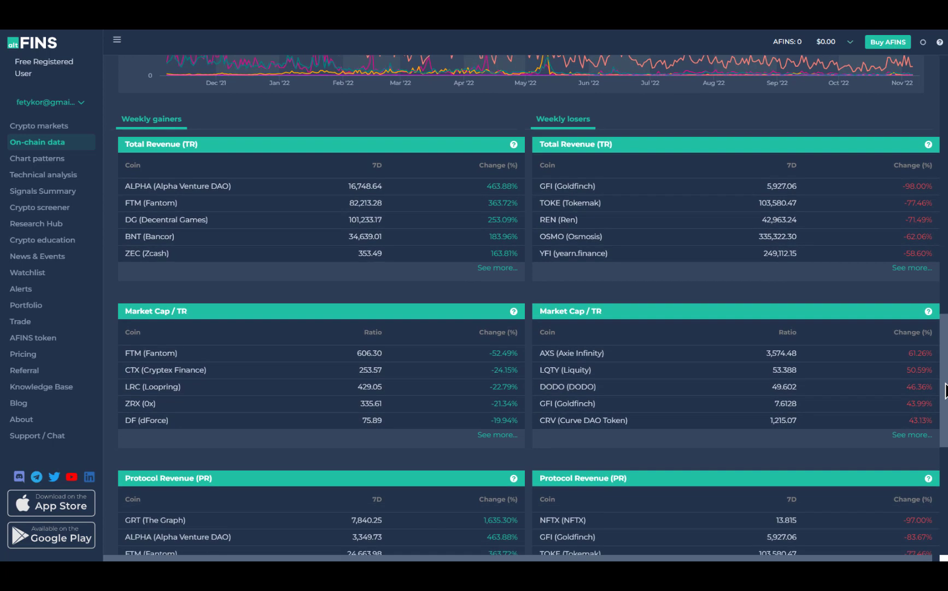
pyautogui.scroll(-3)
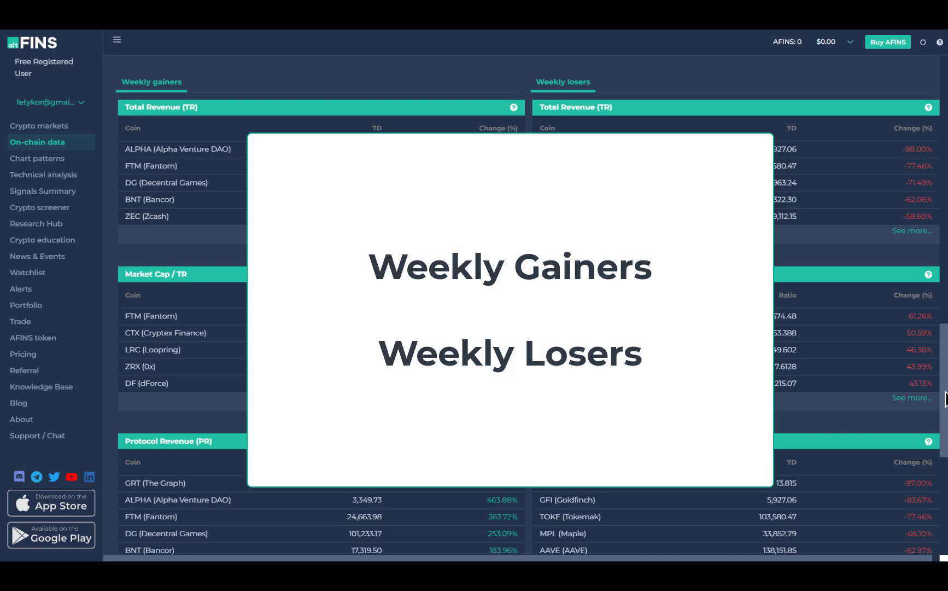
pyautogui.moveTo(448, 112)
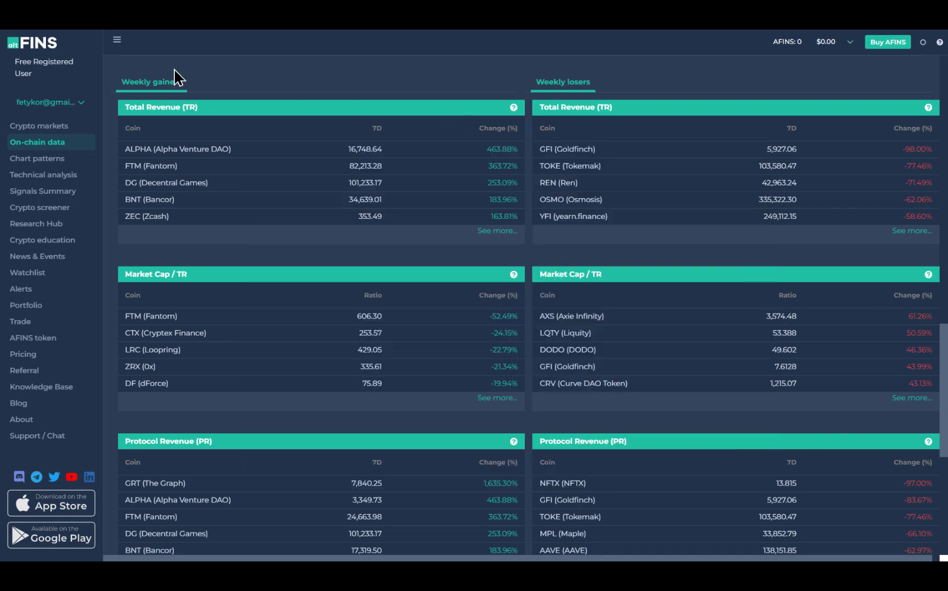
pyautogui.moveTo(579, 98)
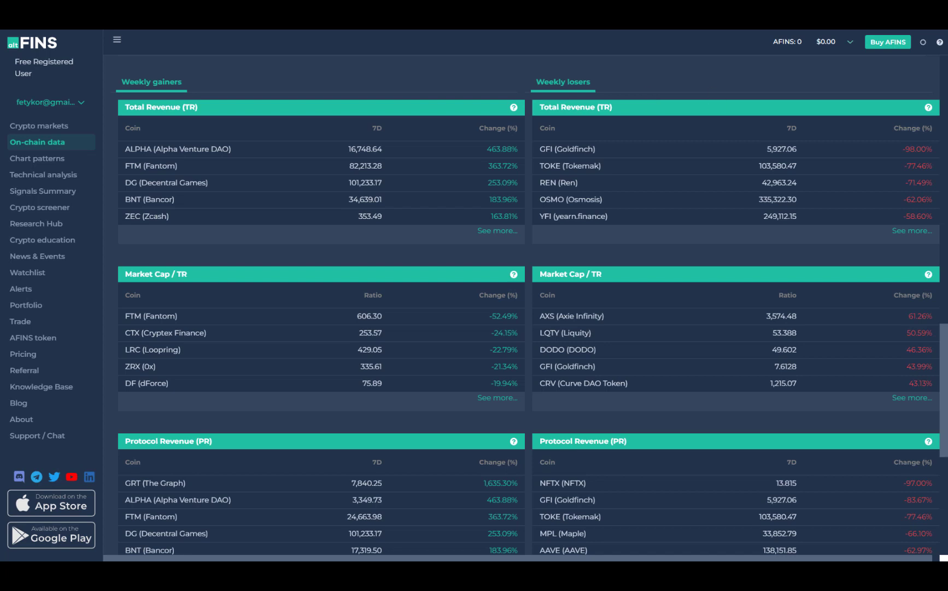
pyautogui.moveTo(529, 200)
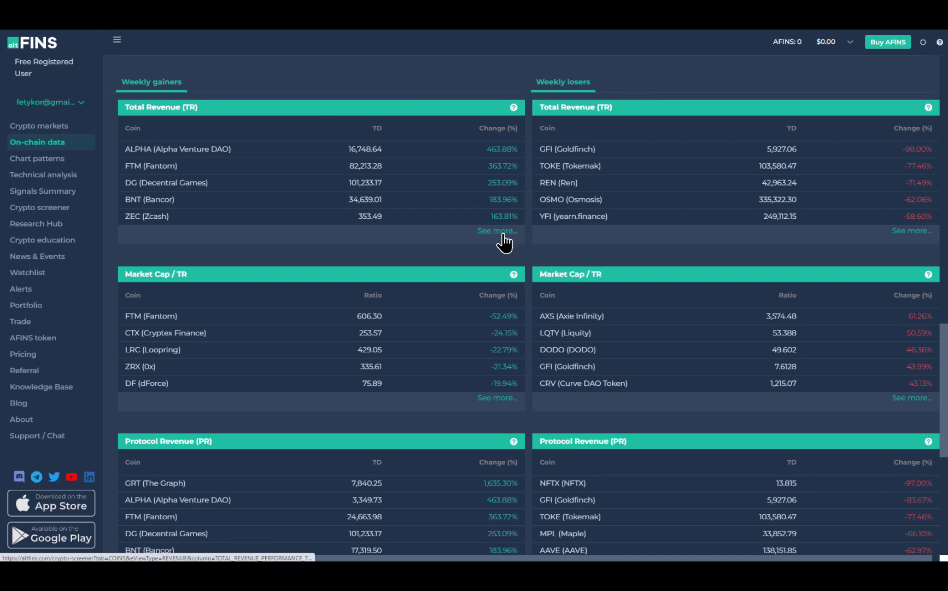
# - Open 'See more...' under Total Revenue weekly gainers to reach the screener's Revenue tab
pyautogui.click(495, 230)
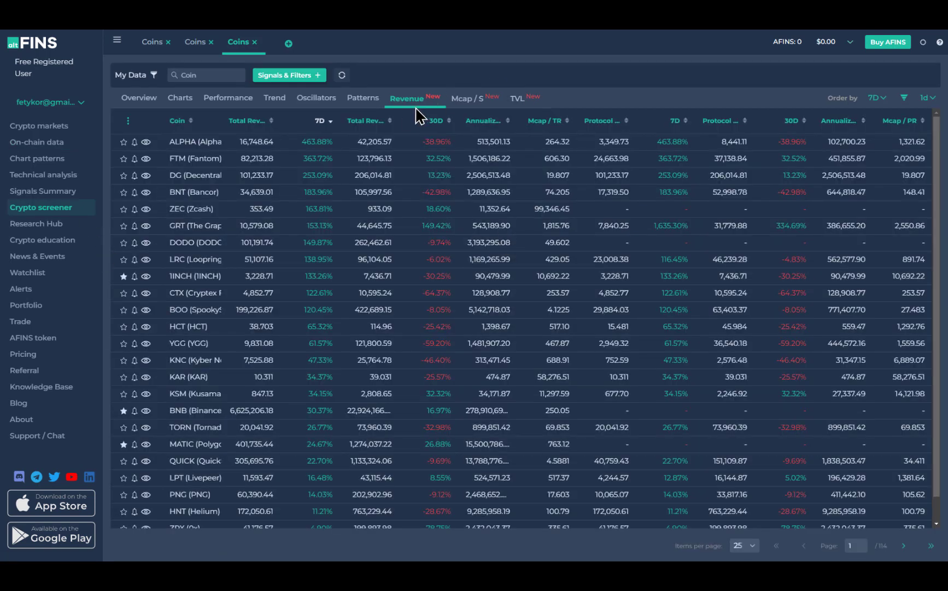
pyautogui.moveTo(413, 115)
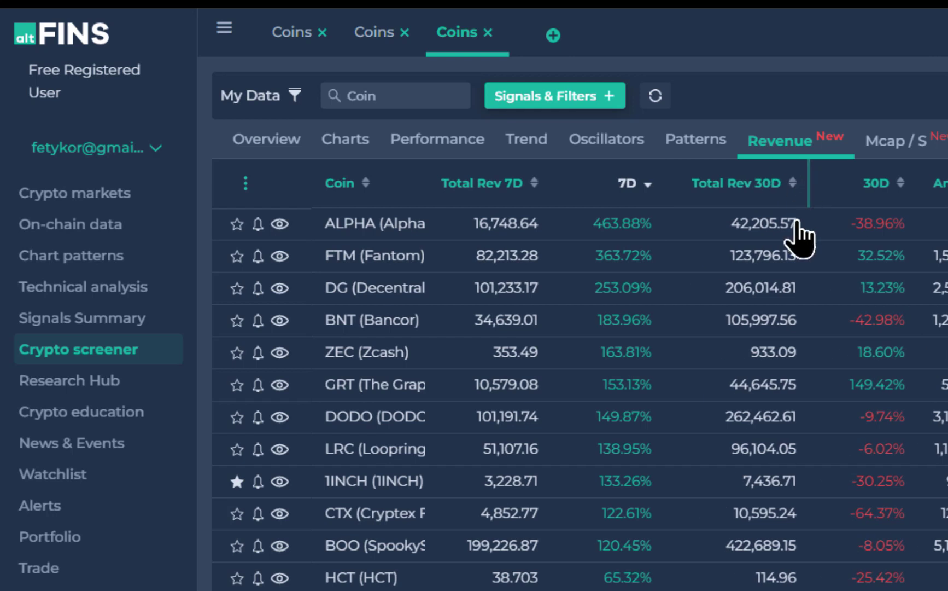
pyautogui.moveTo(784, 248)
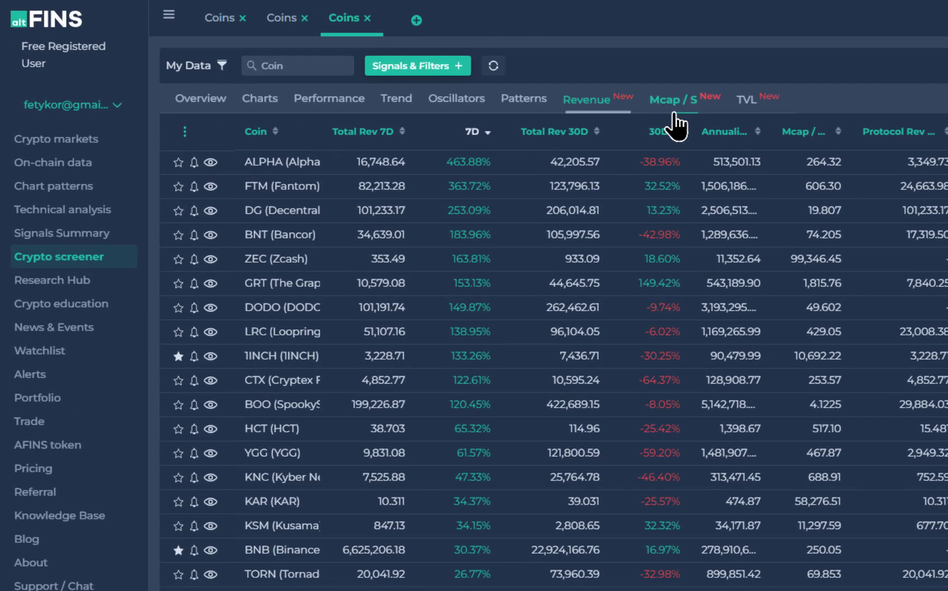
# - Switch the screener to Mcap / S, showing Mcap / TR ratios with 7D, 30D and 90D changes
pyautogui.click(675, 98)
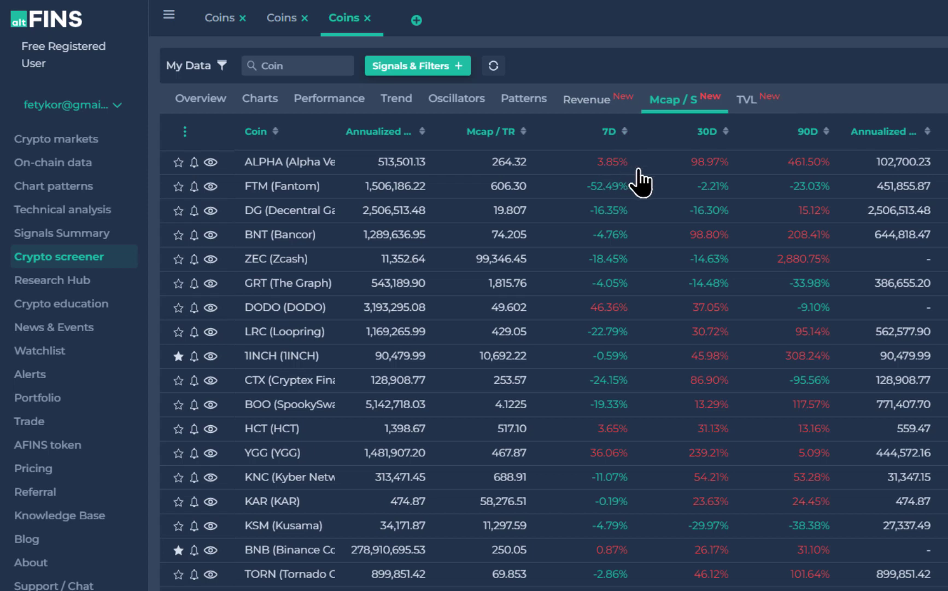
pyautogui.moveTo(698, 176)
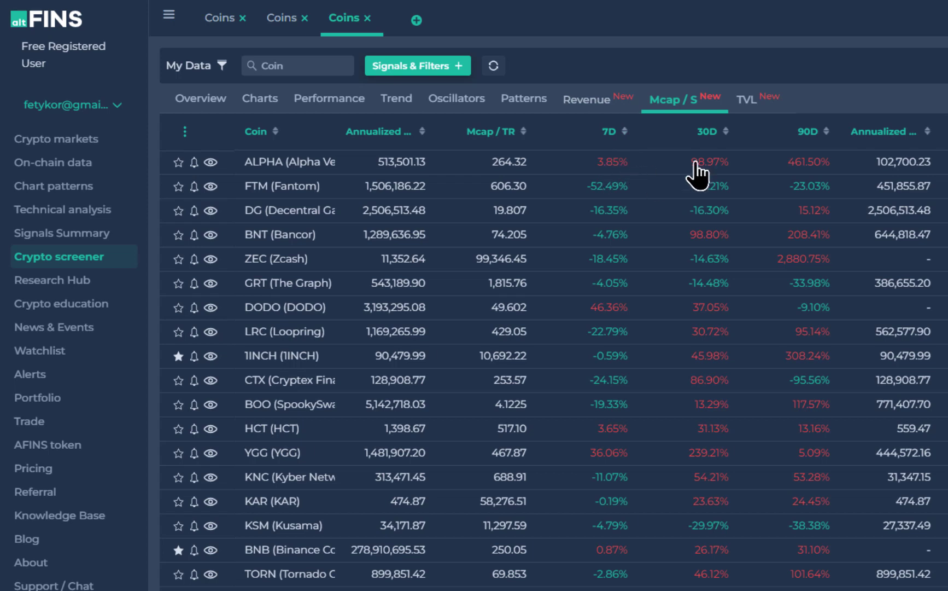
pyautogui.moveTo(811, 166)
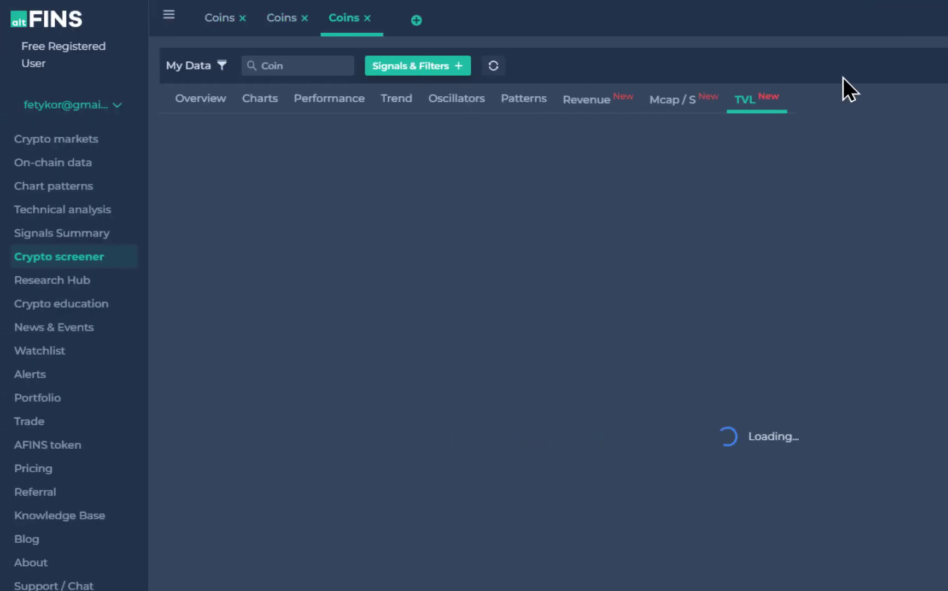
# - Open the TVL tab, sort TVL descending so MKR leads, and collapse the sidebar
pyautogui.click(754, 99)
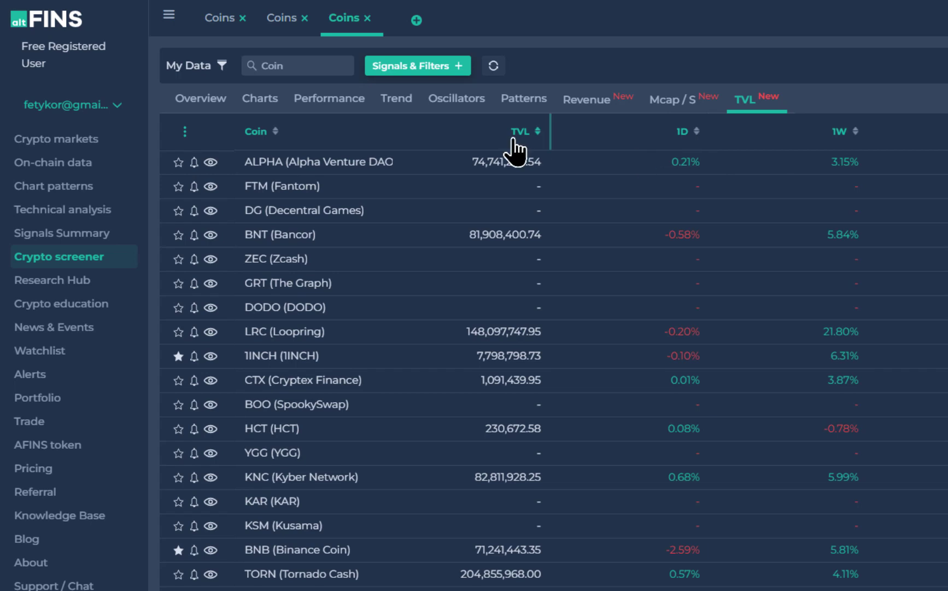
pyautogui.click(519, 131)
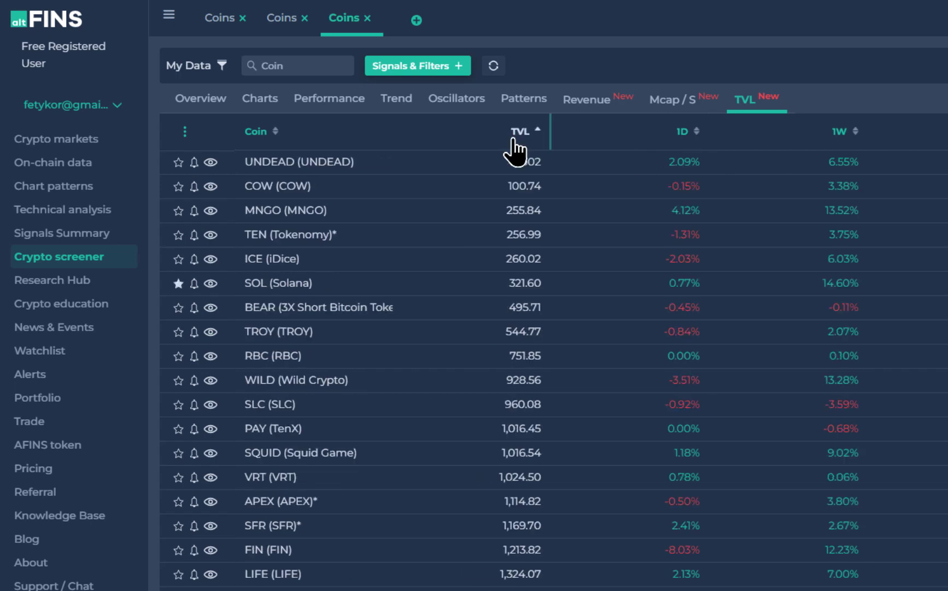
pyautogui.click(520, 132)
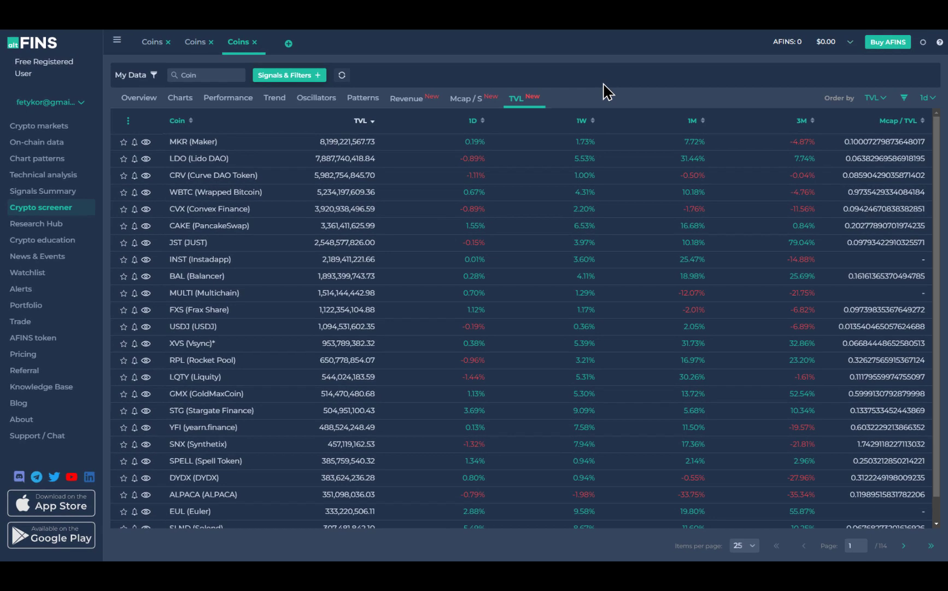
pyautogui.click(117, 41)
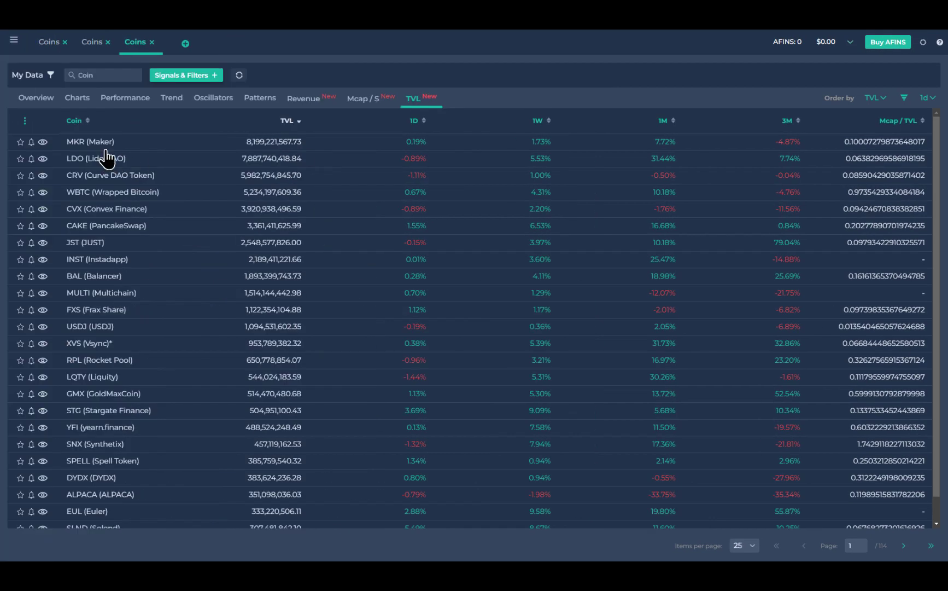
pyautogui.moveTo(90, 142)
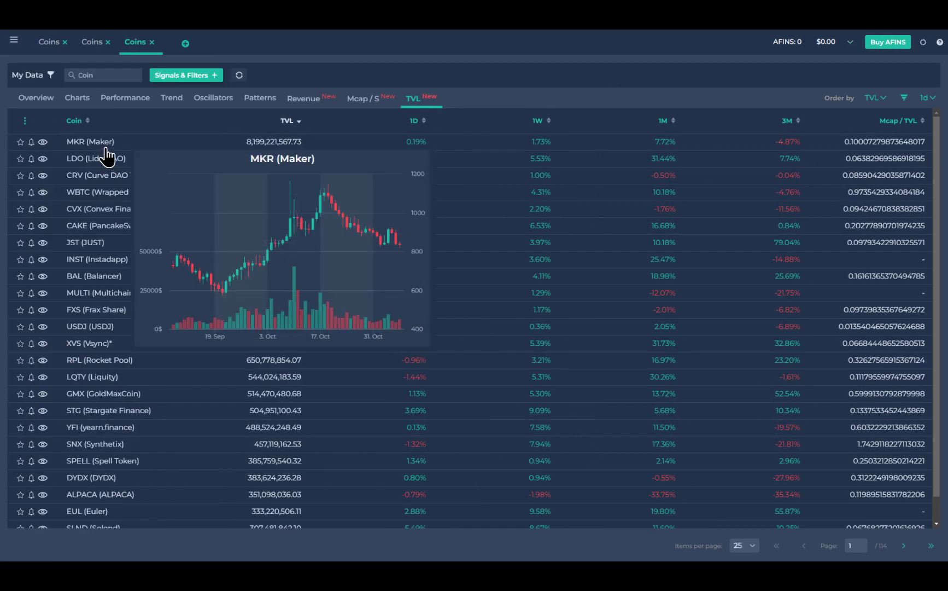
# - Open the MKR (Maker) side panel with its price chart and volume, RSI, SMA, MACD indicators
pyautogui.click(91, 142)
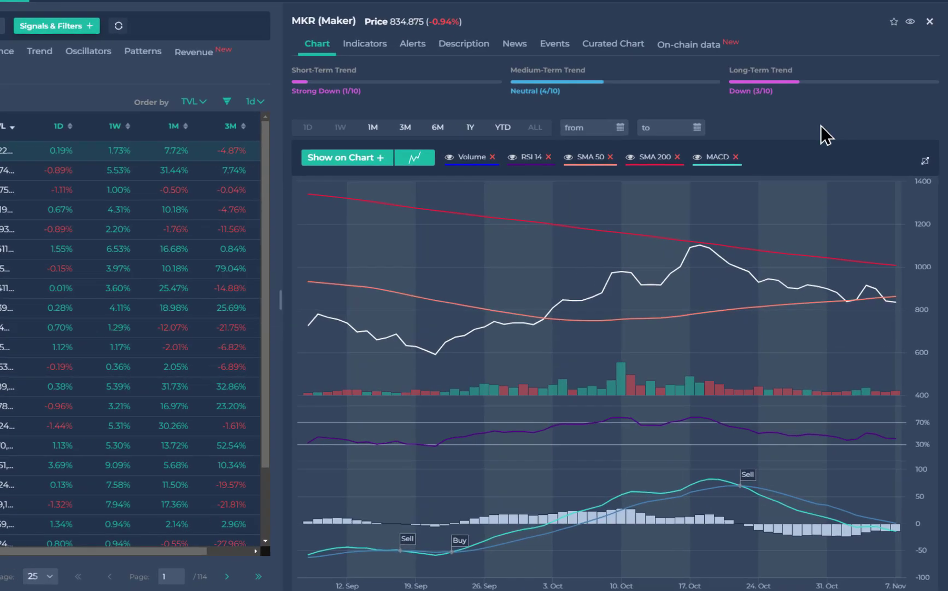
pyautogui.moveTo(769, 92)
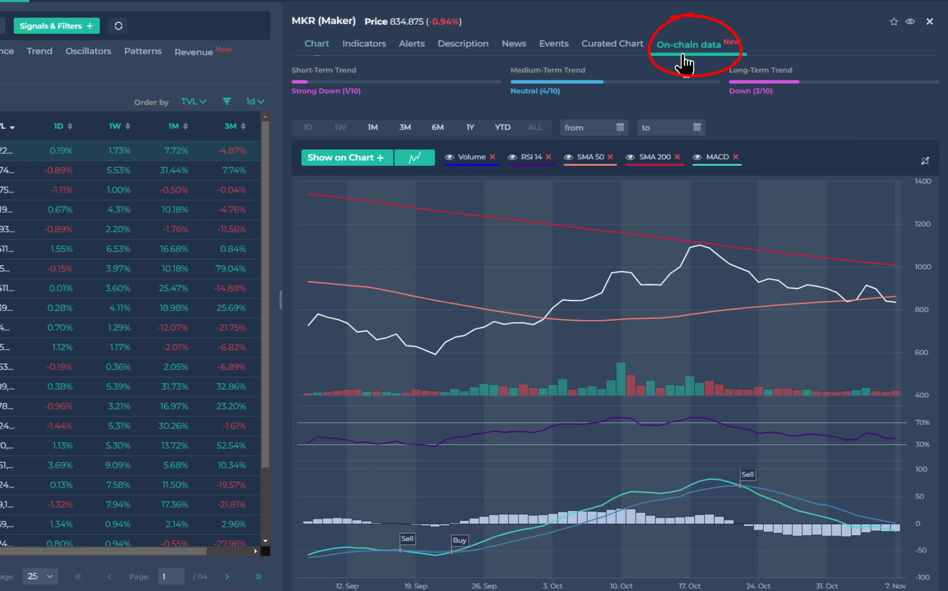
# - Show Maker's On-chain data tab and bring up the chart style choices
pyautogui.click(688, 44)
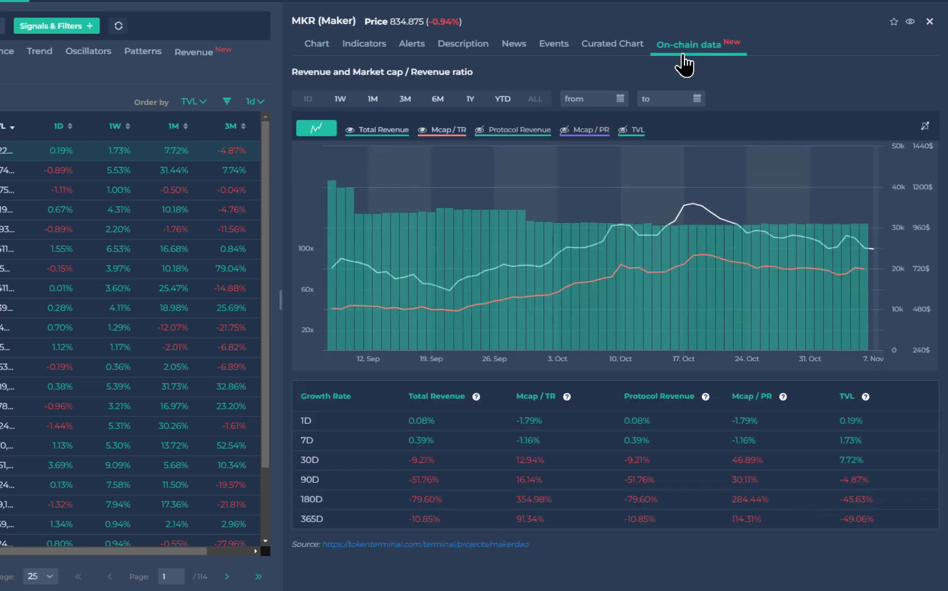
pyautogui.moveTo(837, 105)
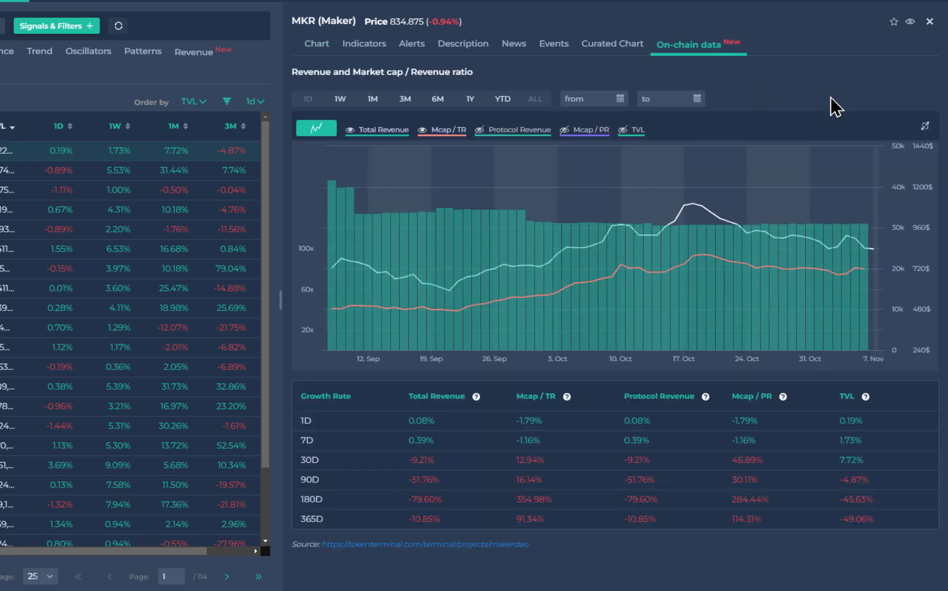
pyautogui.moveTo(662, 224)
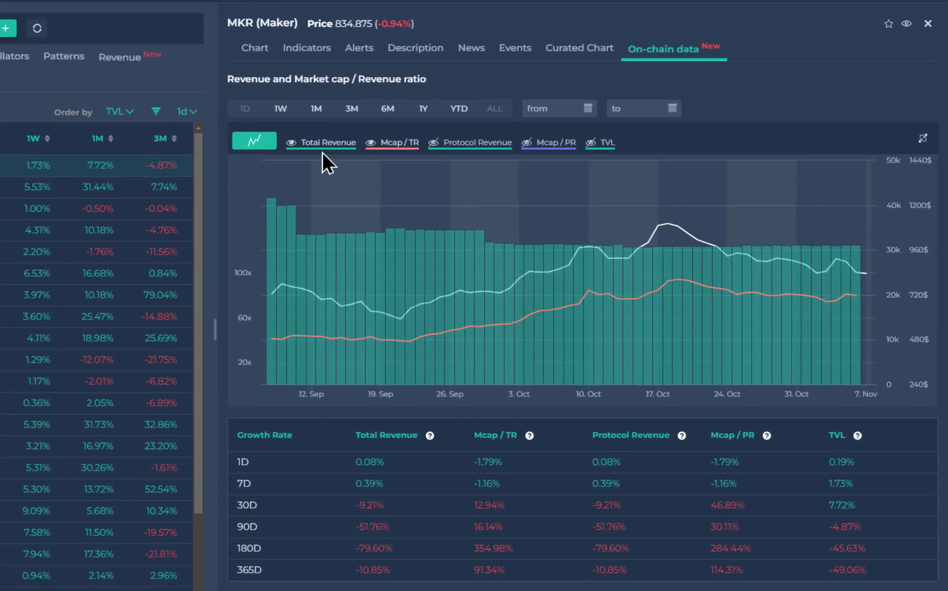
pyautogui.moveTo(349, 166)
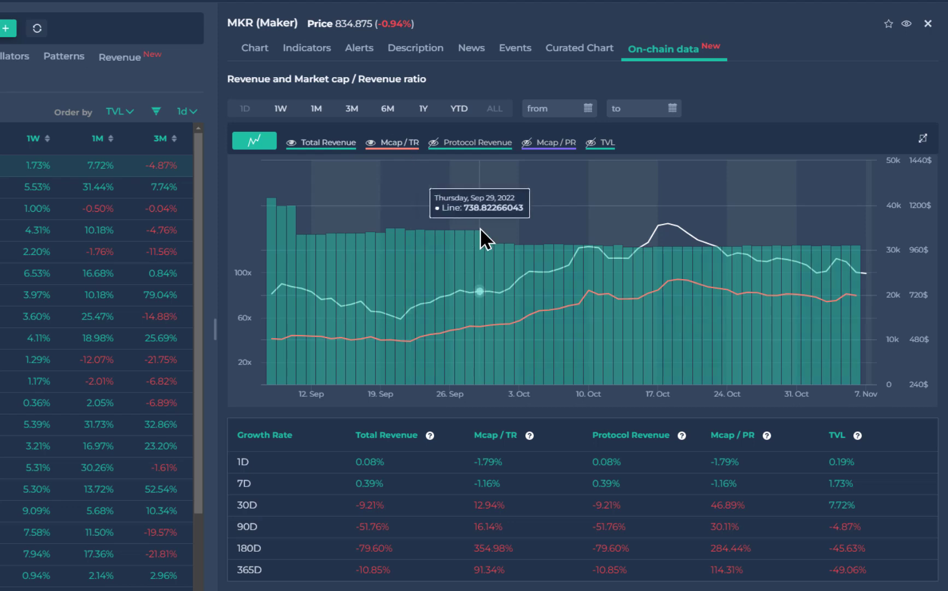
pyautogui.click(253, 141)
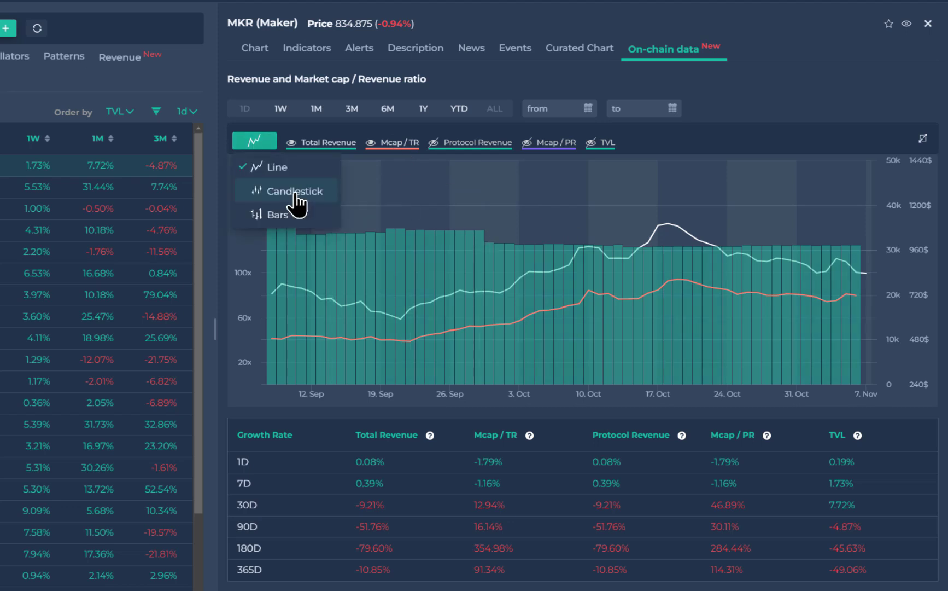
# - Plot Maker's price as candlesticks, show the Mcap / PR line, and hide revenue bars
pyautogui.click(292, 190)
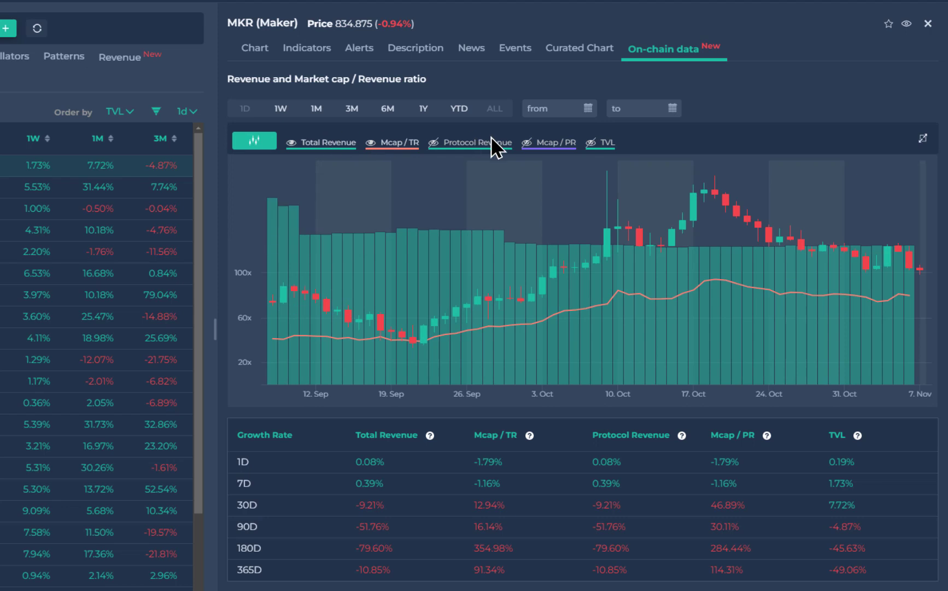
pyautogui.click(321, 143)
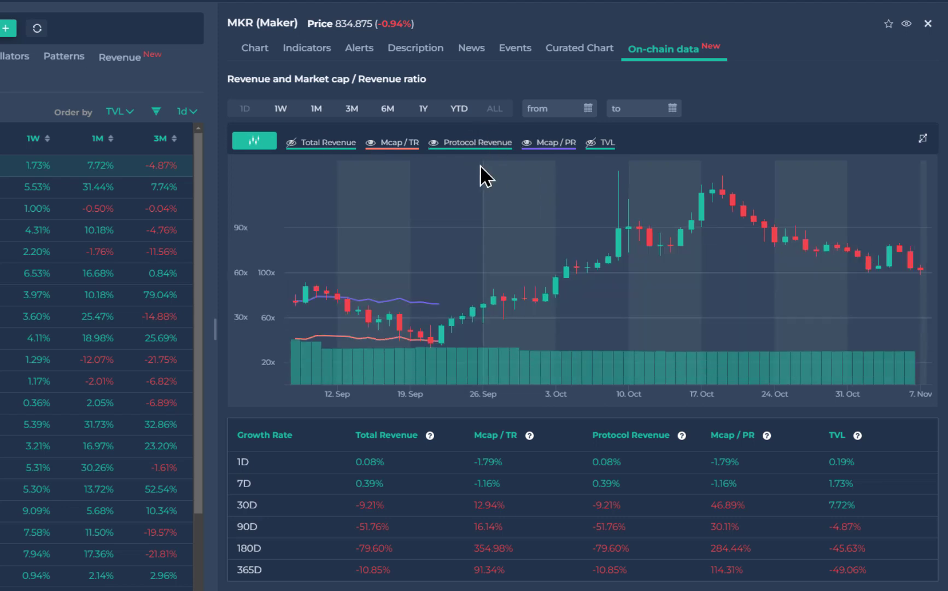
pyautogui.click(600, 143)
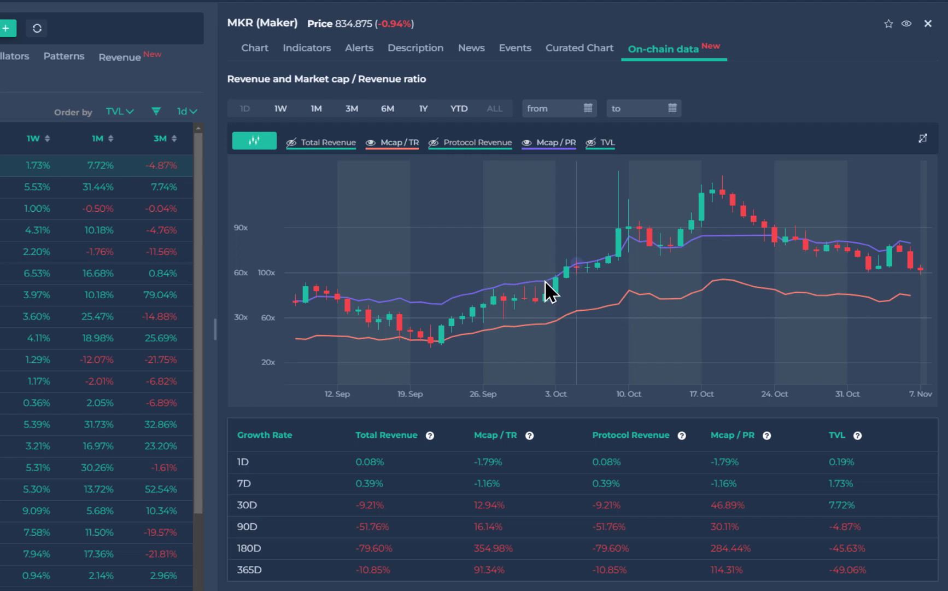
pyautogui.moveTo(288, 495)
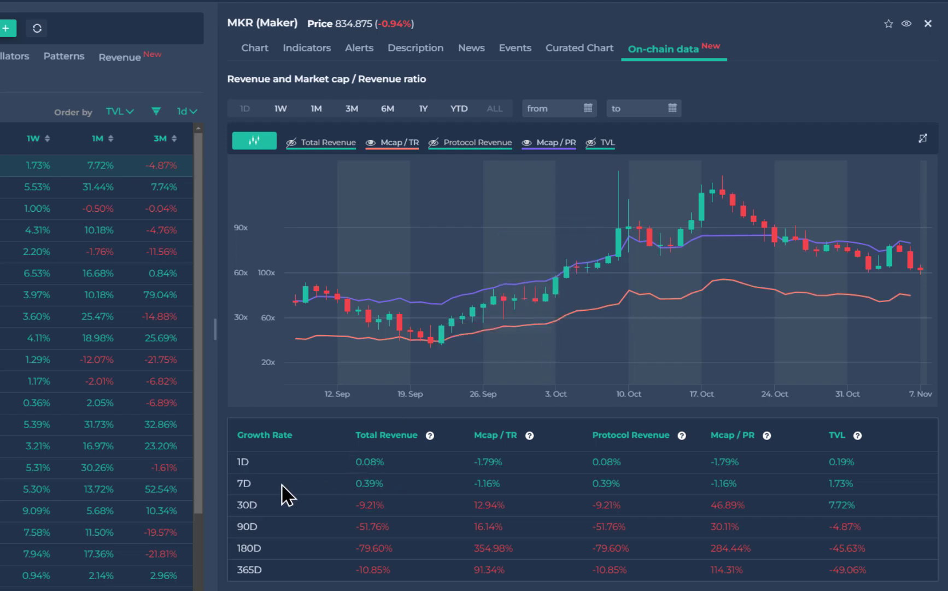
pyautogui.moveTo(263, 486)
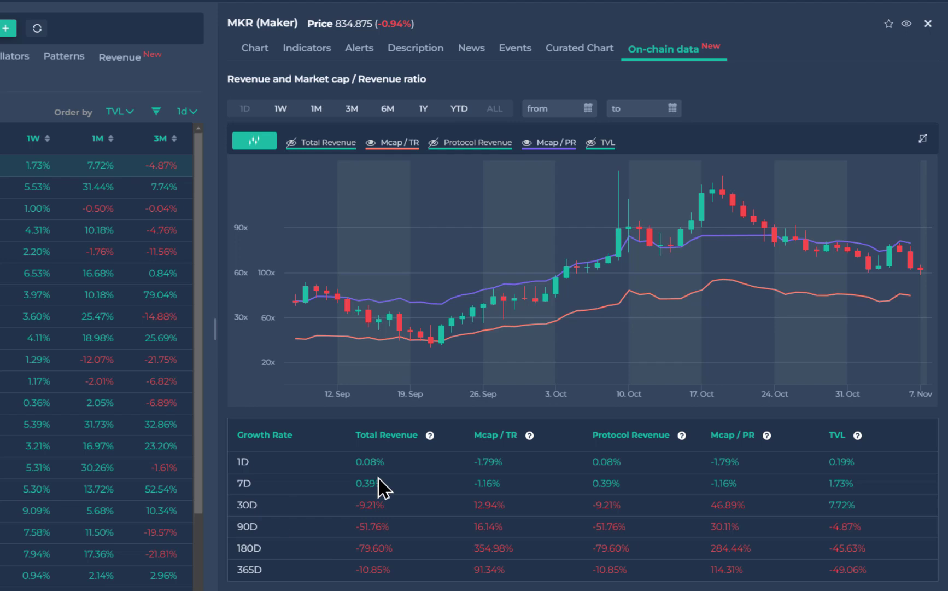
pyautogui.moveTo(400, 456)
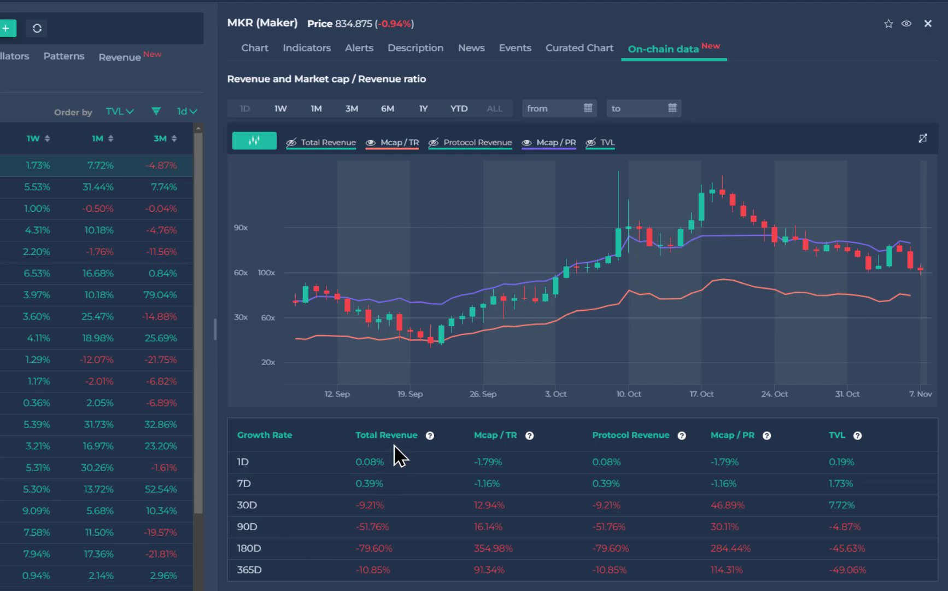
pyautogui.moveTo(852, 442)
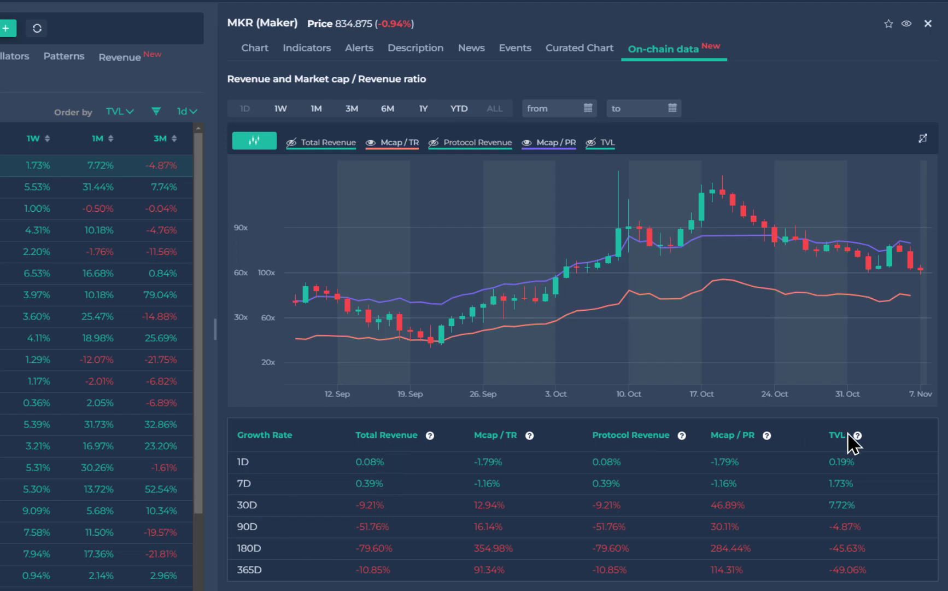